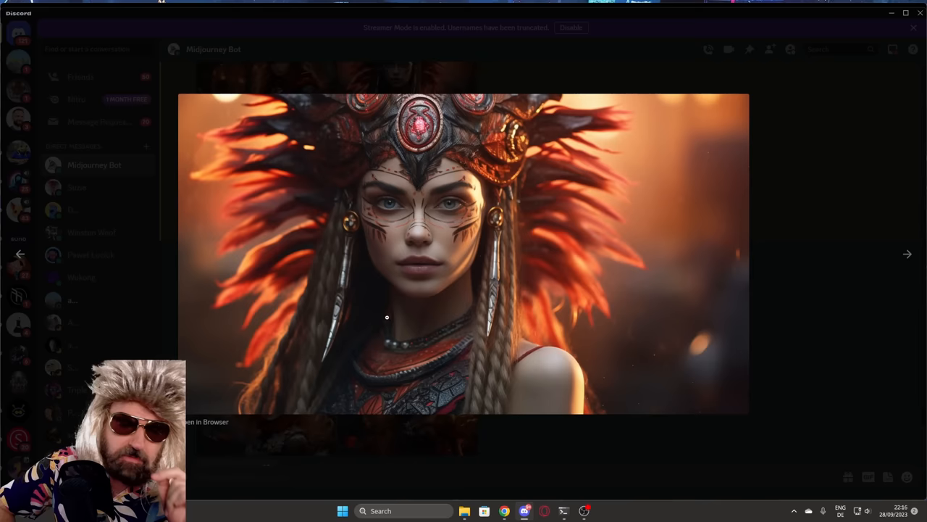
Enlarge the Midjourney feathered-headdress portrait in Discord to view it full size
left_click(907, 253)
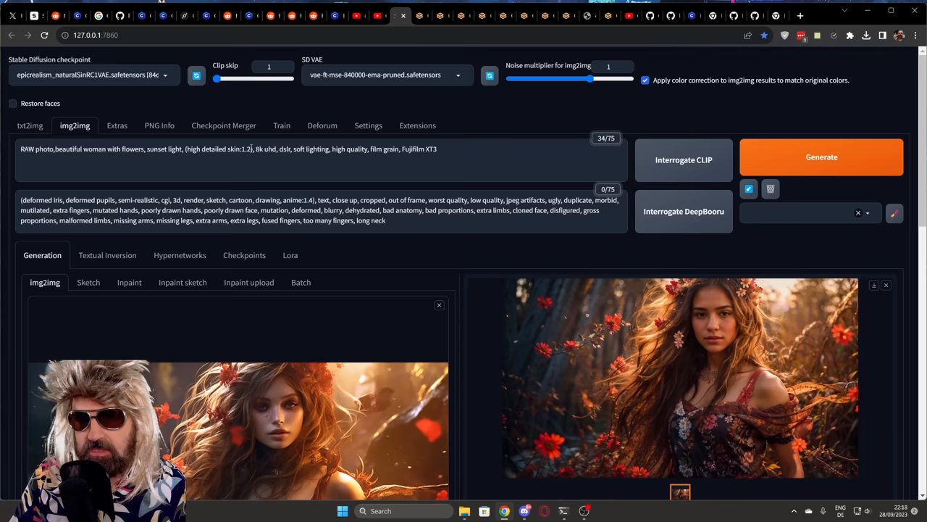
left_click_drag(185, 147, 437, 148)
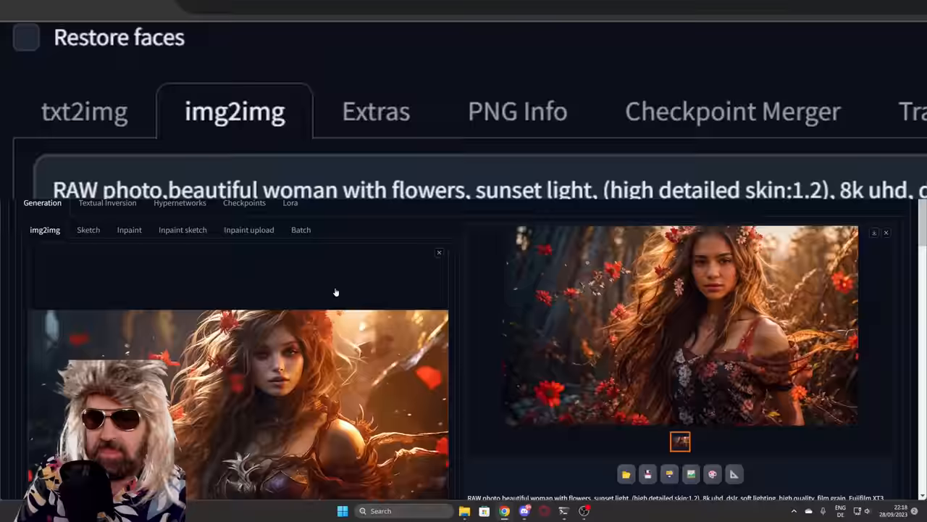
scroll("down", 3)
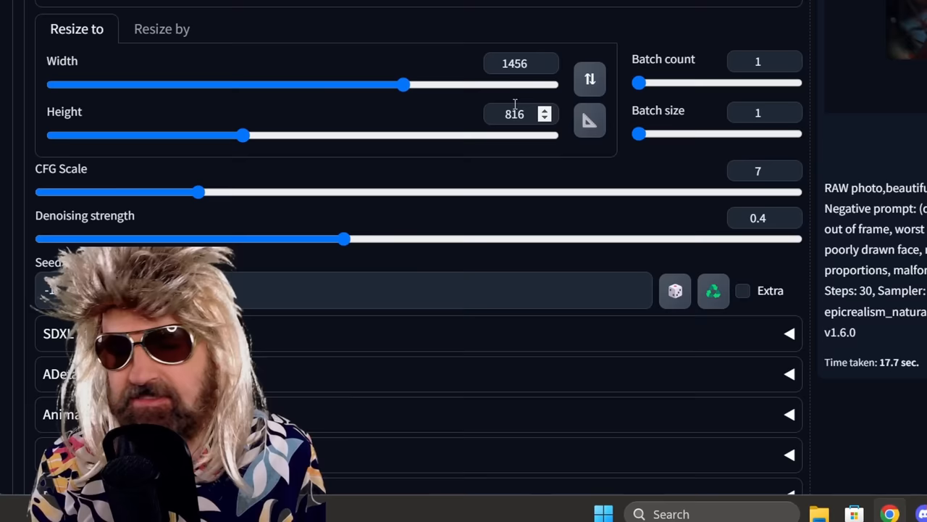
scroll("up", 3)
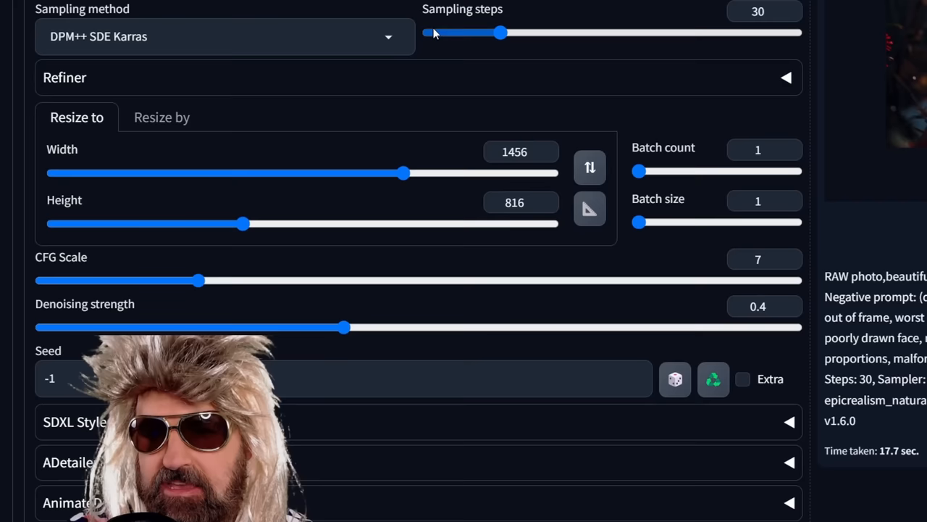
scroll("down", 3)
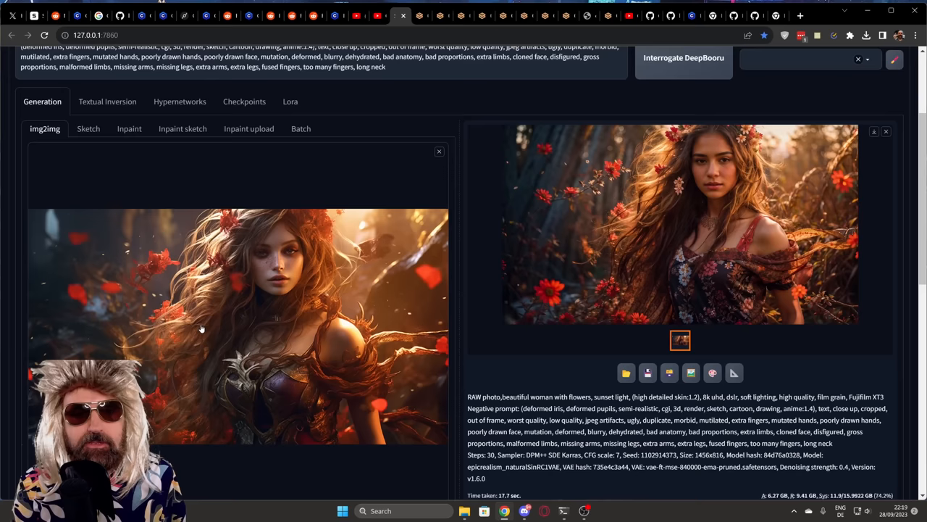
left_click(679, 225)
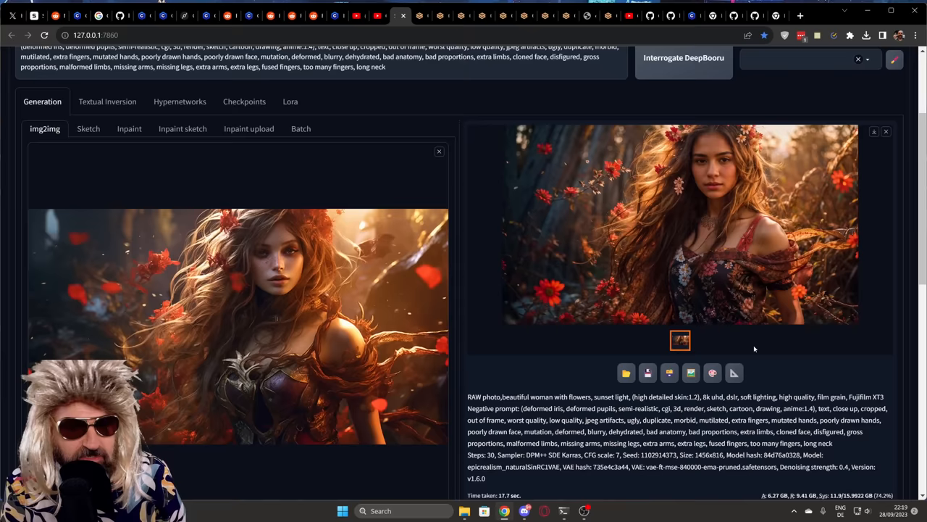
left_click(116, 87)
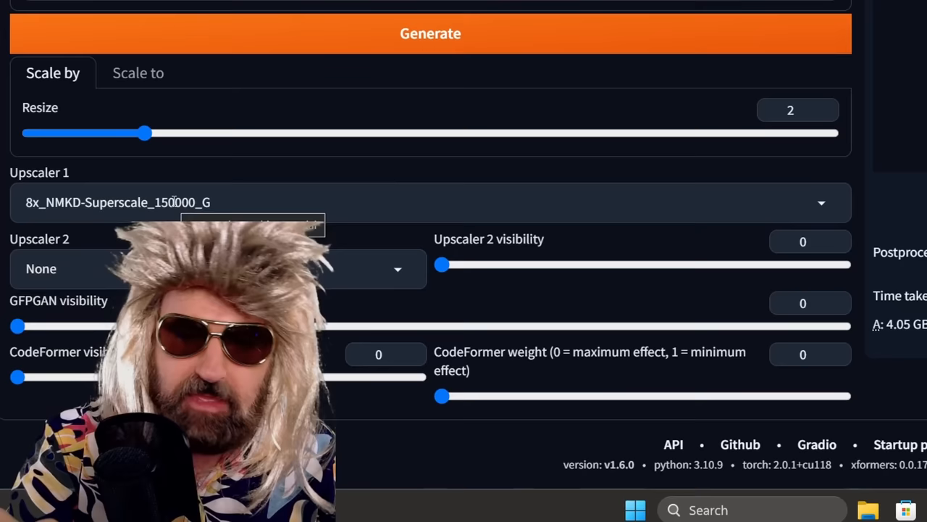
Run the 2x upscale of the flower portrait with 8x_NMKD-Superscale in Extras and view the result
left_click(788, 110)
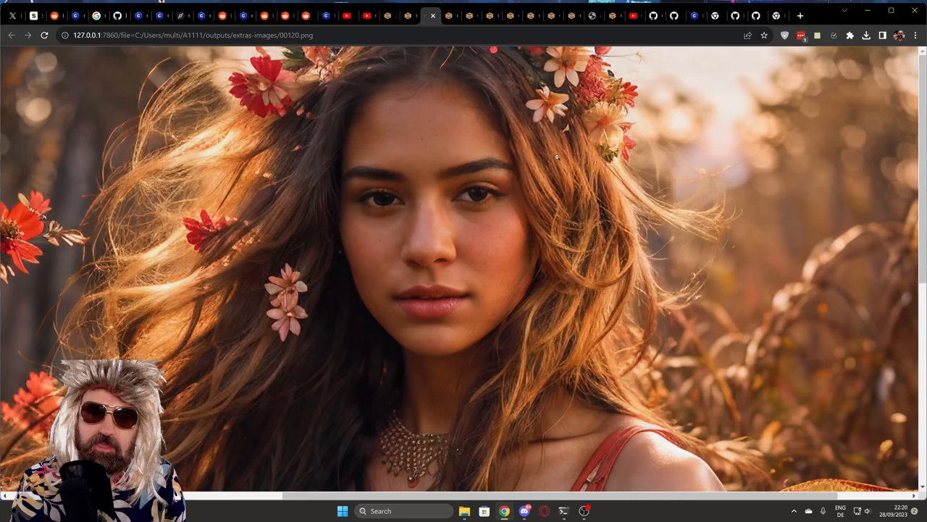
scroll("down", 3)
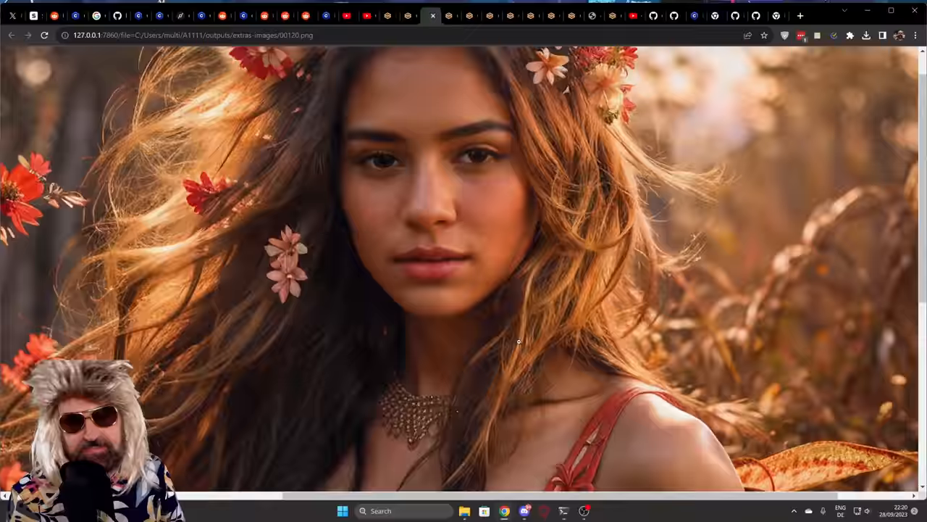